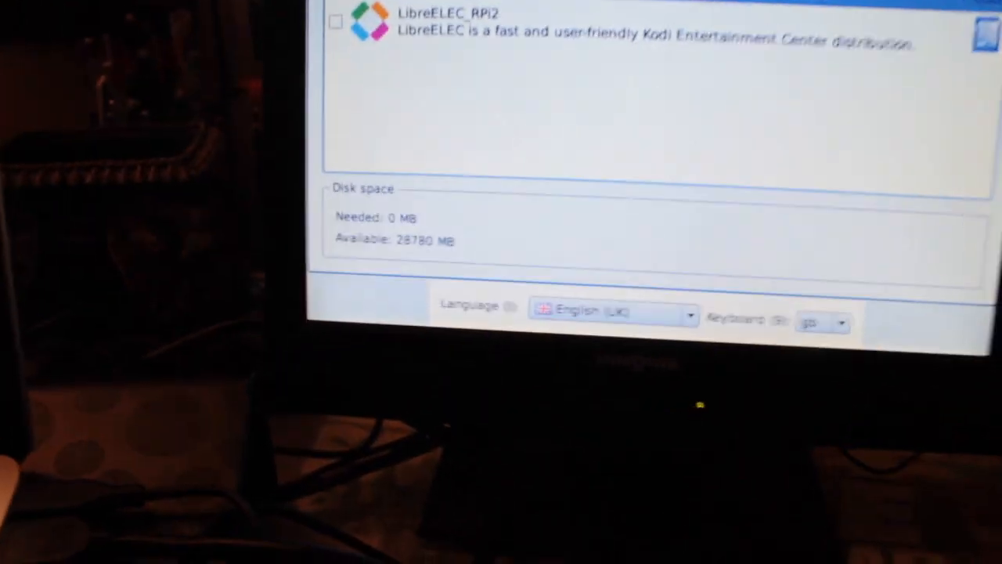
Tick Windows 10 IoT Core in the NOOBS list, requiring 8341 MB
click(138, 94)
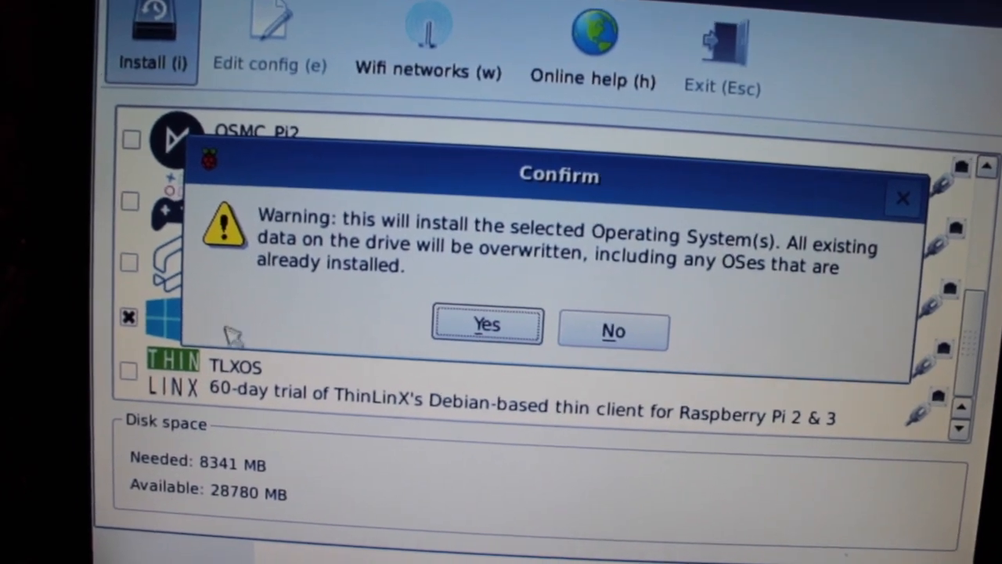
Confirm the drive-overwrite warning with Yes so Windows 10 IoT Core installs
click(486, 325)
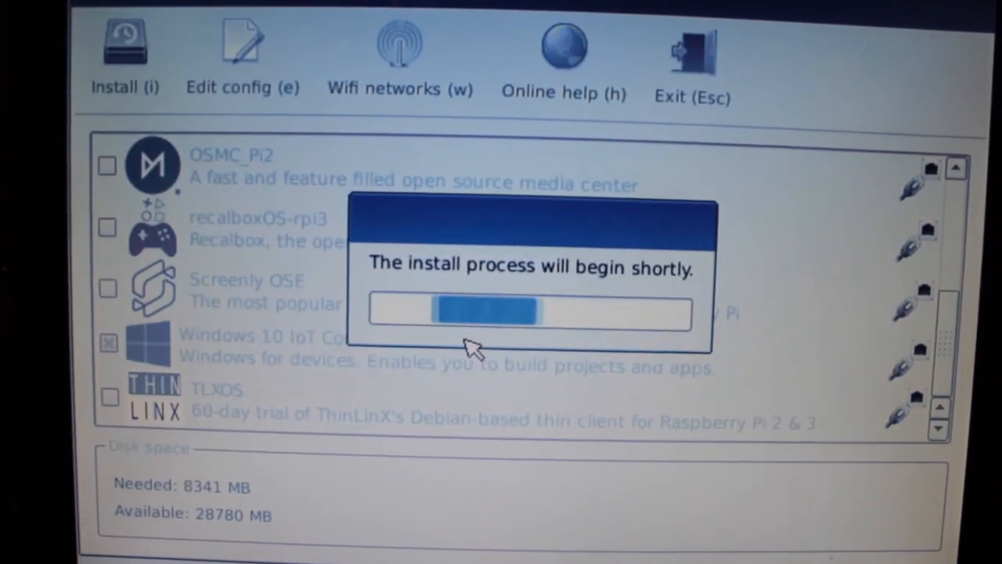